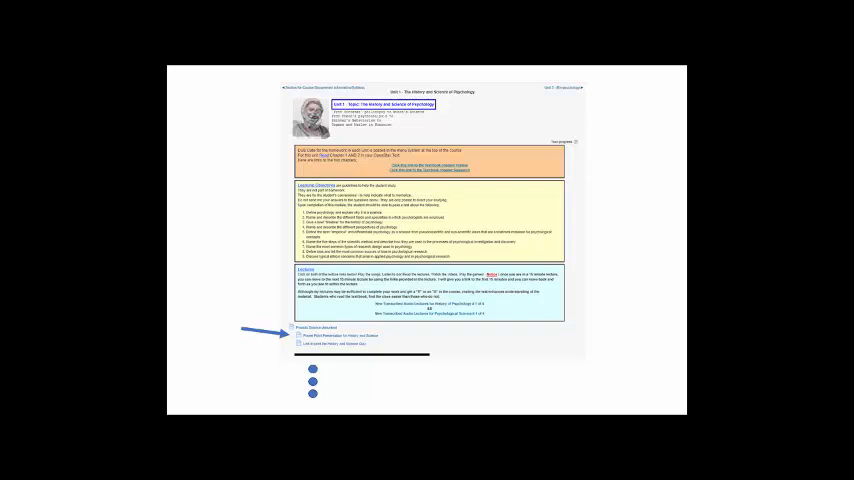
scroll("down", 3)
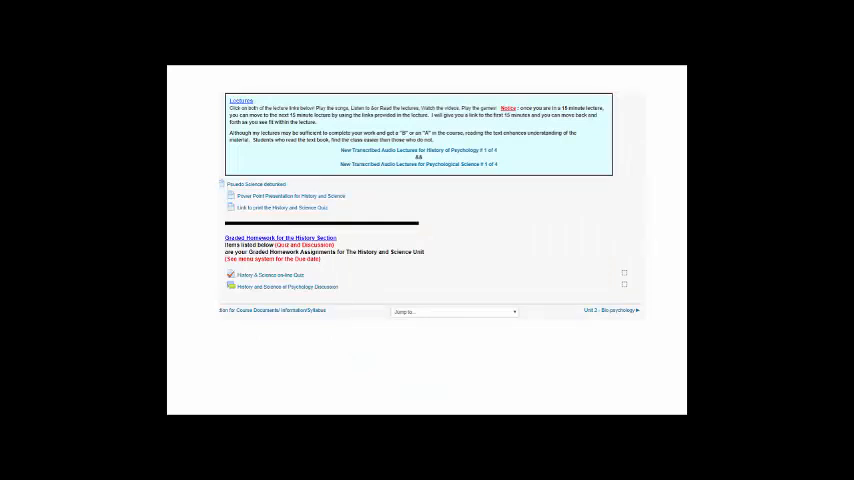